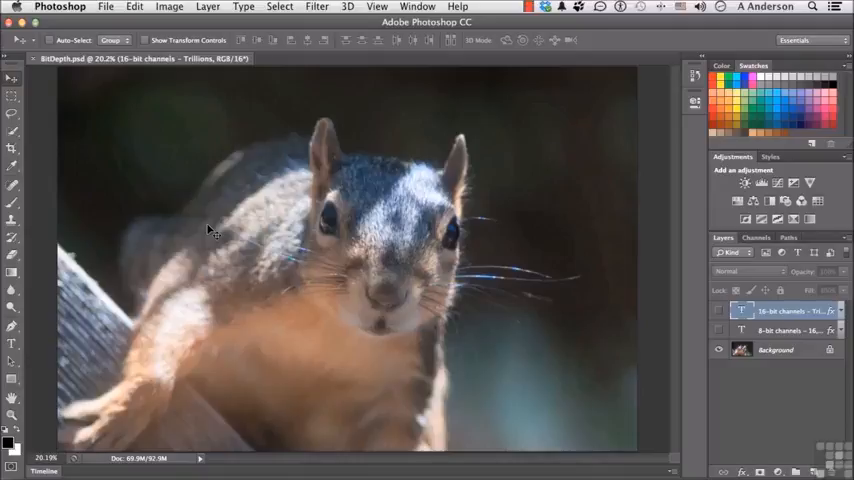
pyautogui.moveTo(237, 253)
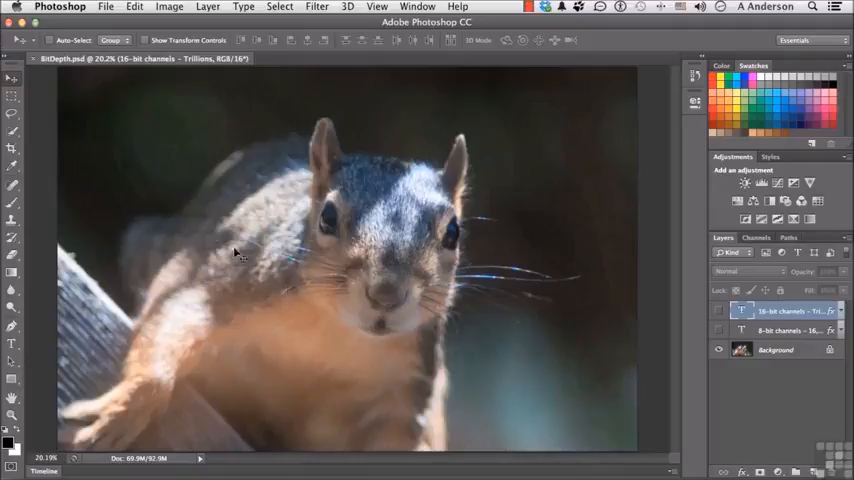
pyautogui.moveTo(395, 255)
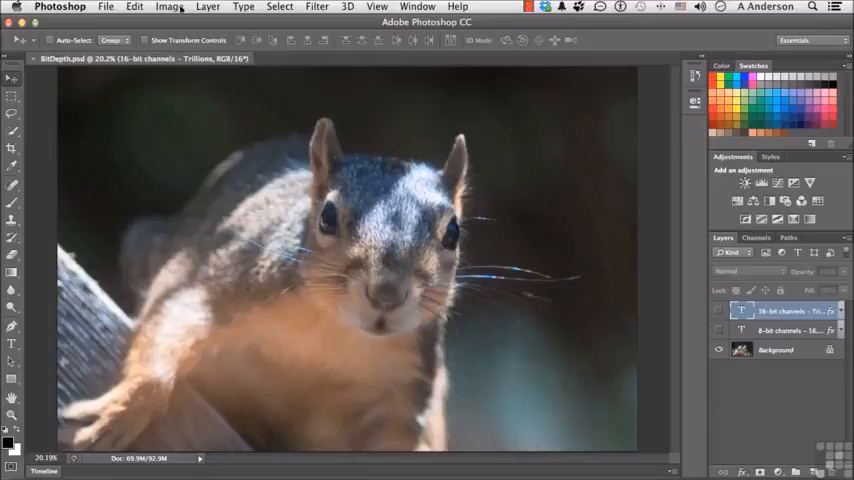
# Inspect the Red, Green and Blue channels individually in the Channels panel, then return to the RGB composite.
pyautogui.click(168, 7)
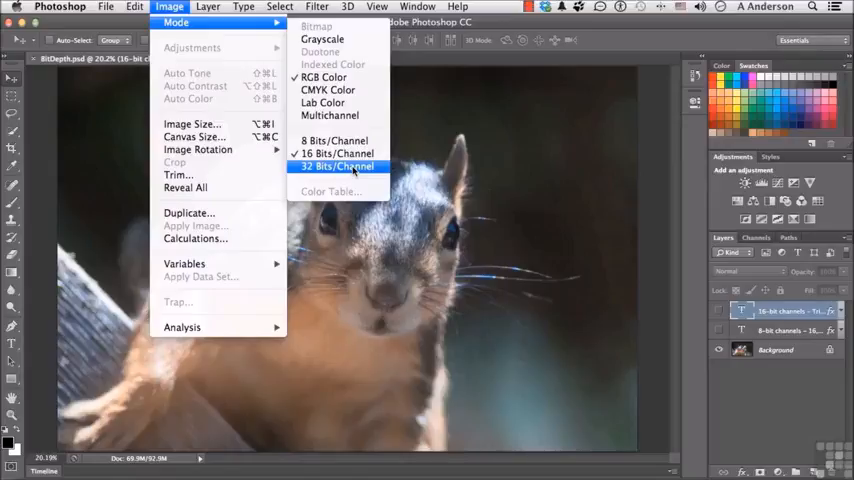
pyautogui.moveTo(334, 140)
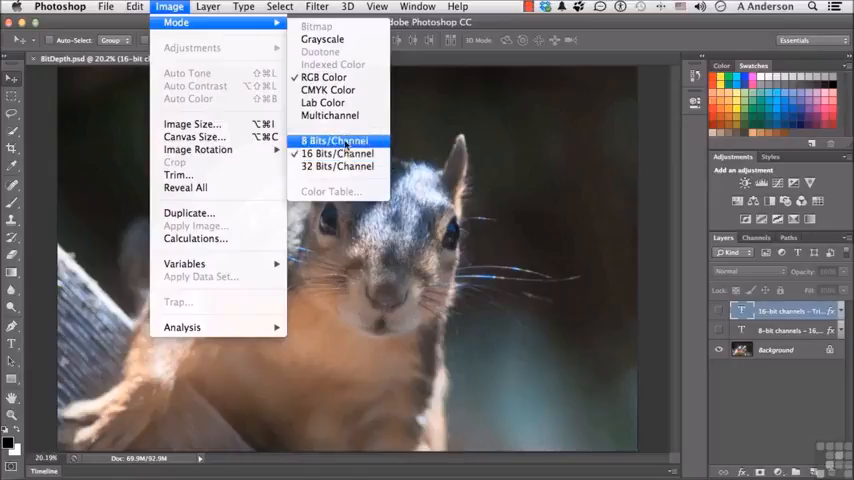
pyautogui.click(334, 140)
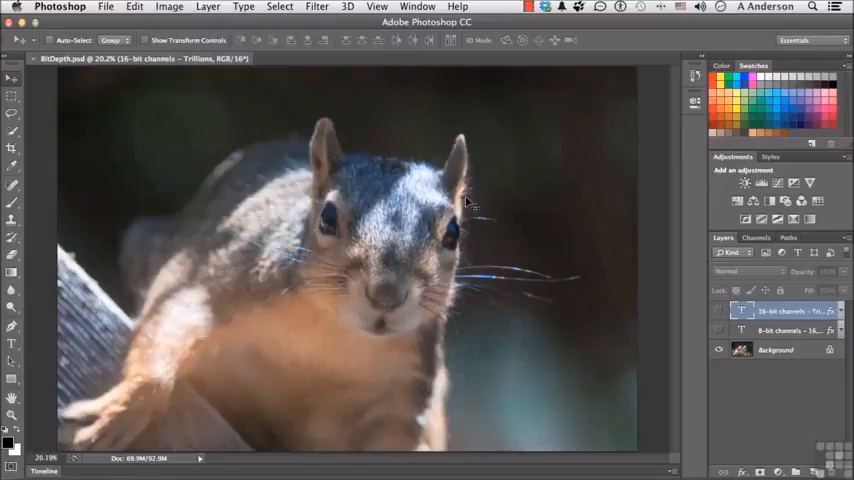
pyautogui.click(757, 237)
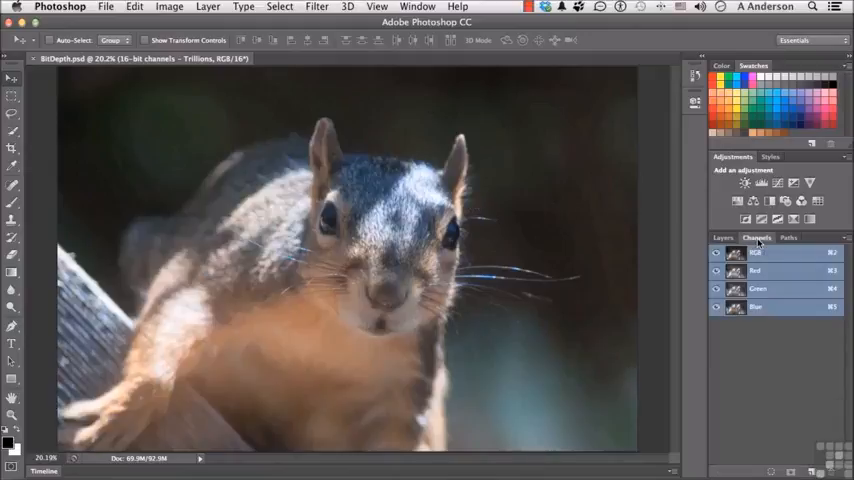
pyautogui.click(760, 270)
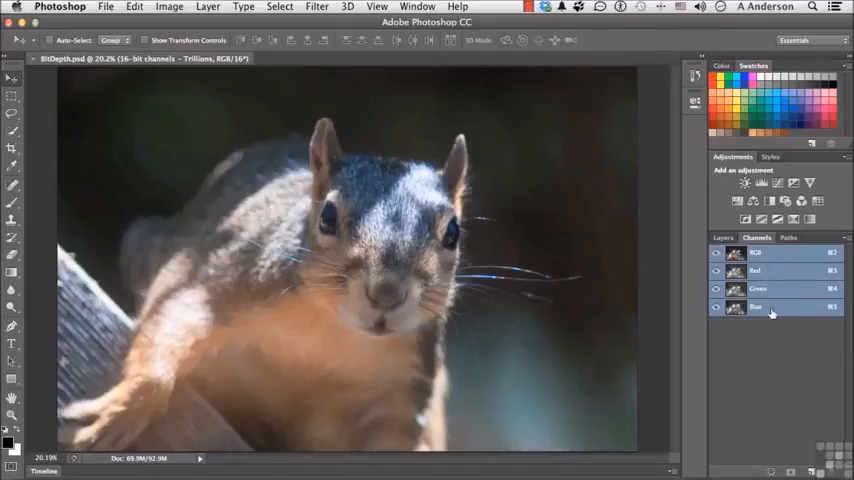
pyautogui.click(755, 270)
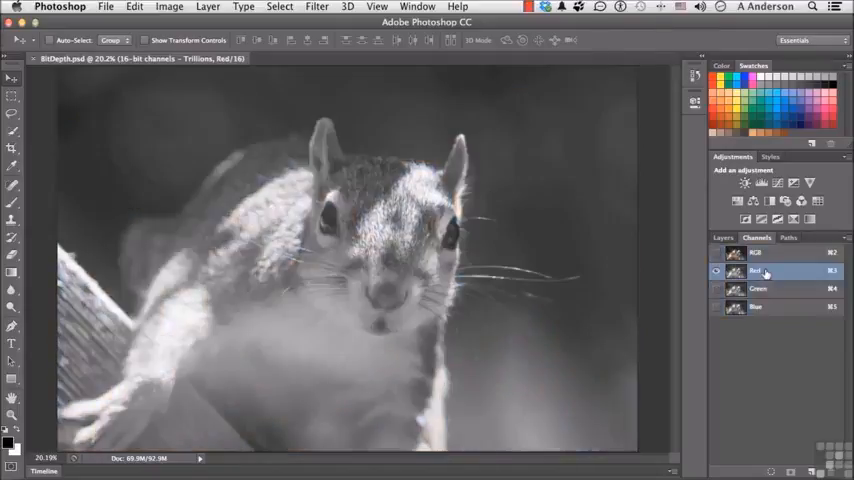
pyautogui.click(758, 288)
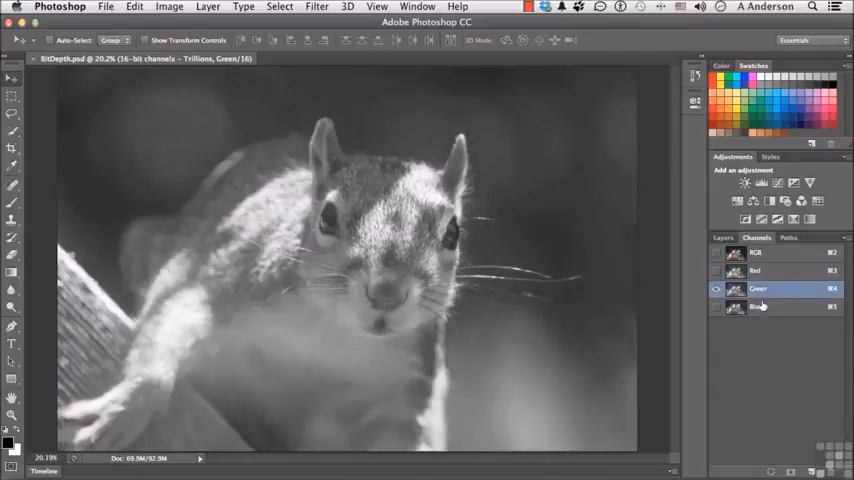
pyautogui.click(757, 307)
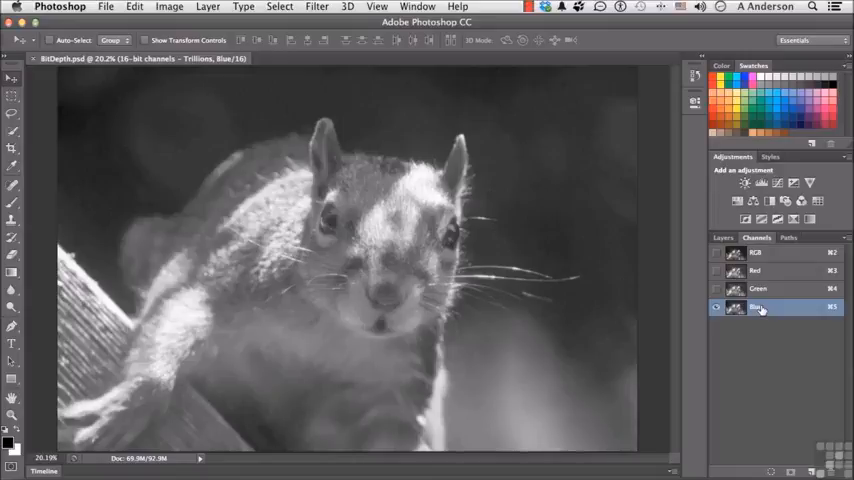
pyautogui.click(760, 271)
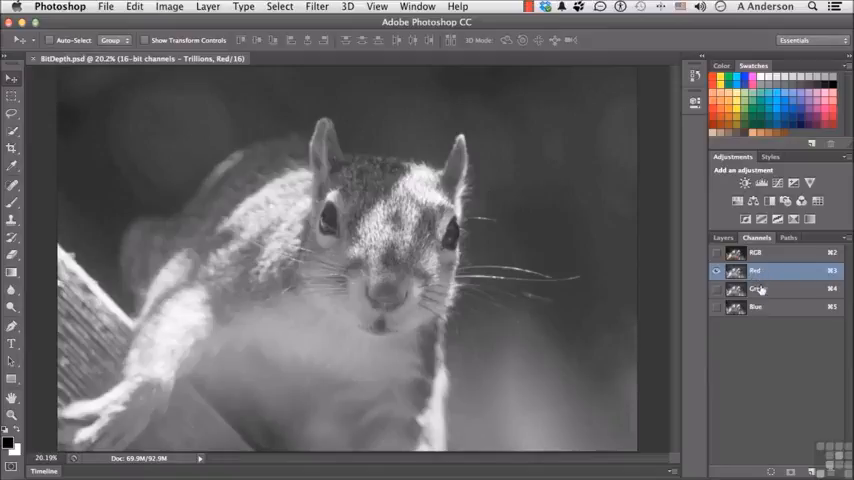
pyautogui.click(760, 307)
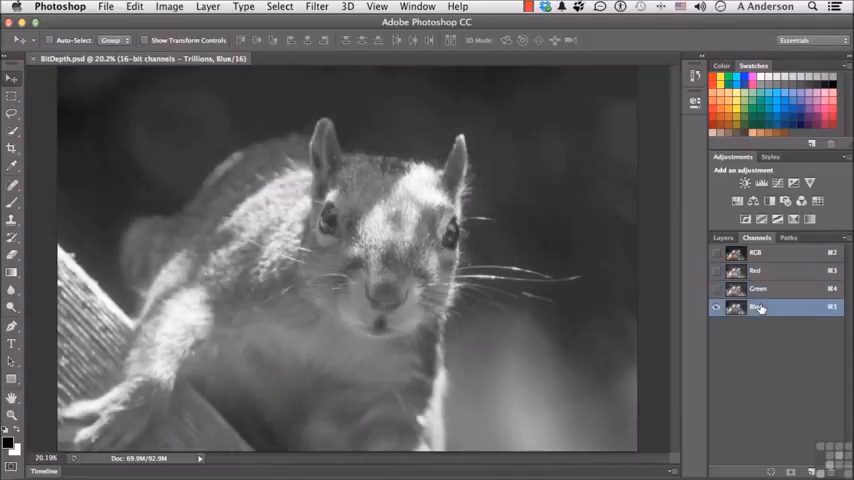
pyautogui.click(757, 252)
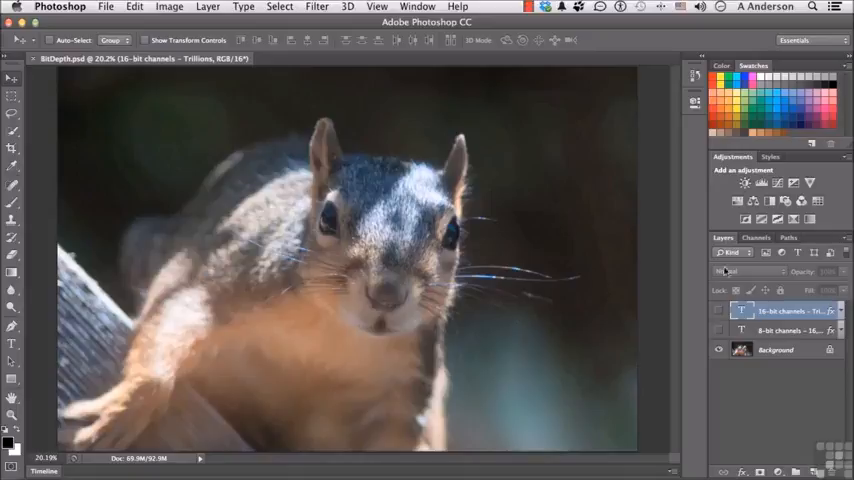
# Make the "8-bit channels - 16,777,216" text layer visible over the squirrel photo.
pyautogui.click(719, 331)
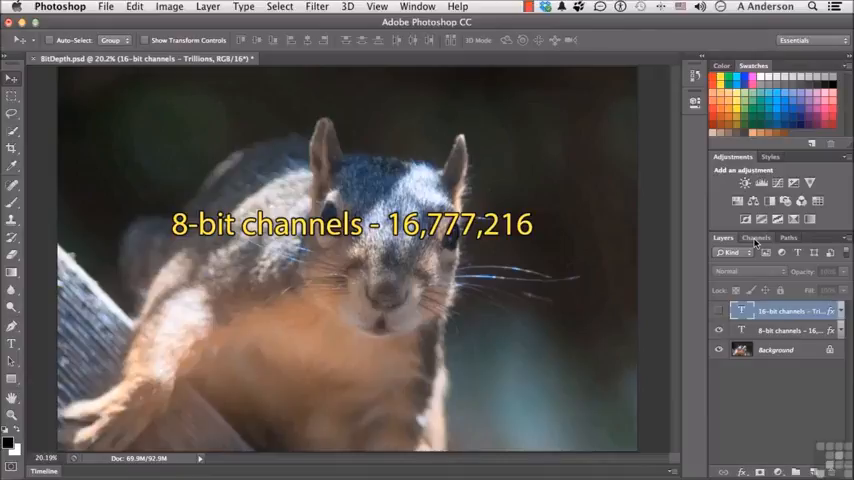
# Check the channels composite, return to Layers and reveal the "16-bit channels - Trillions" caption.
pyautogui.click(757, 237)
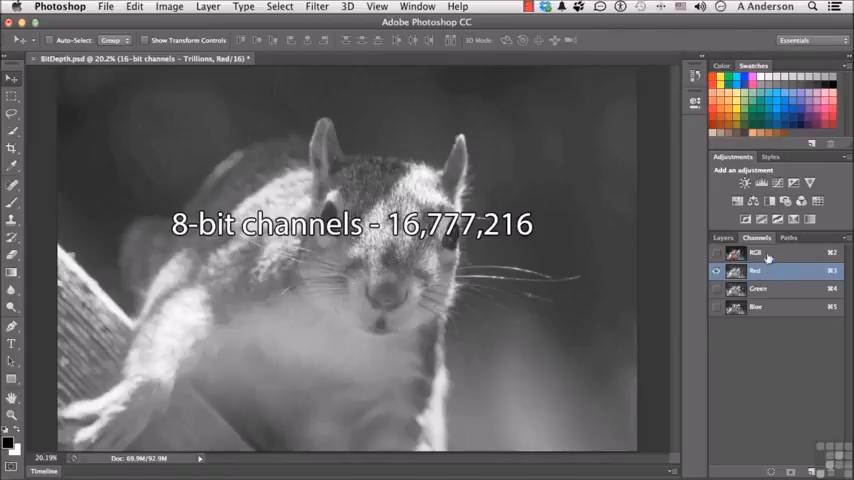
pyautogui.click(722, 237)
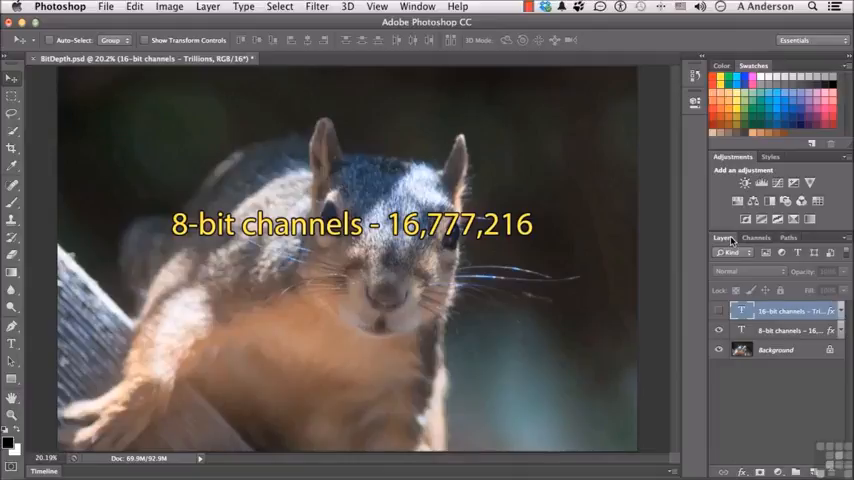
pyautogui.click(718, 311)
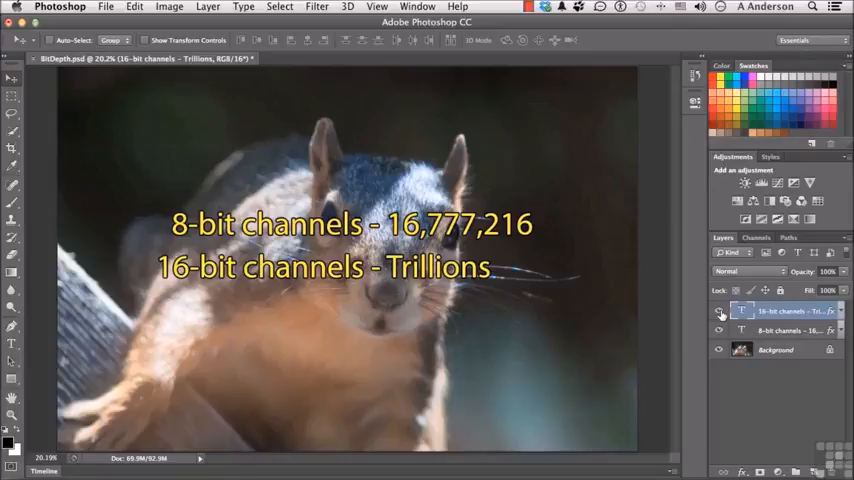
# Show the Image > Mode submenu with RGB Color and 16 Bits/Channel checked.
pyautogui.click(169, 6)
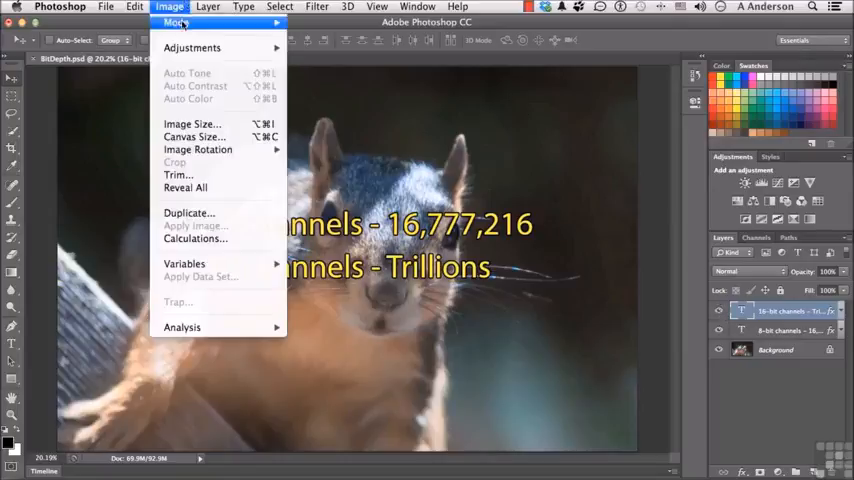
pyautogui.click(176, 23)
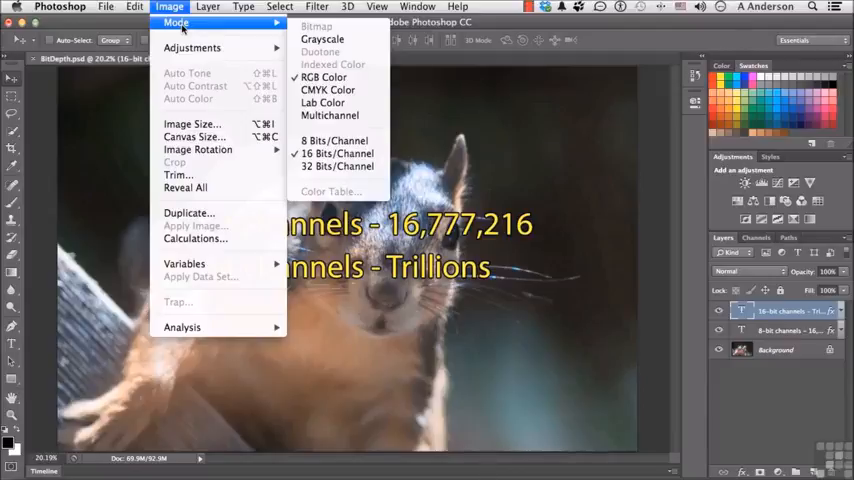